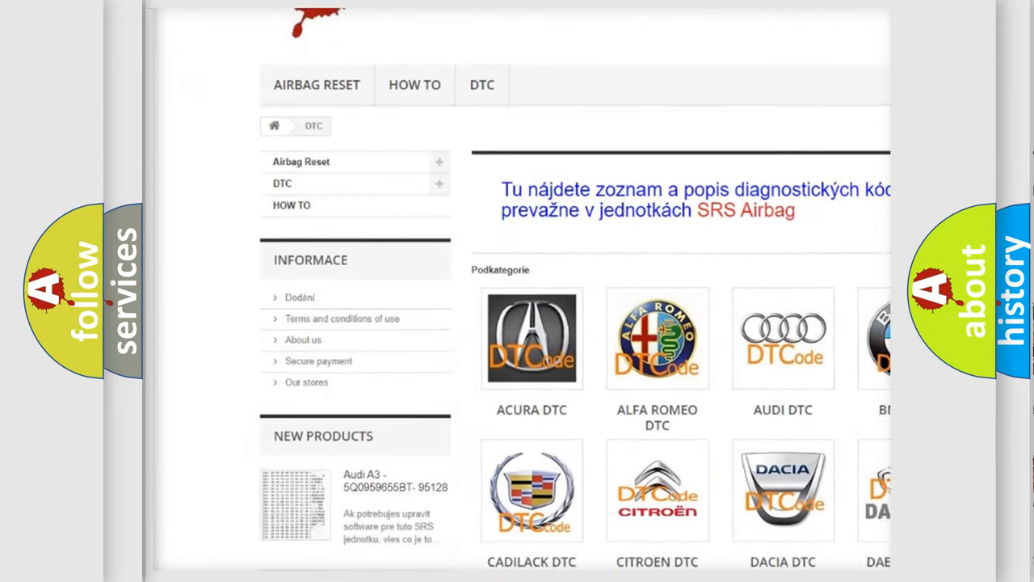
scroll(down, 3)
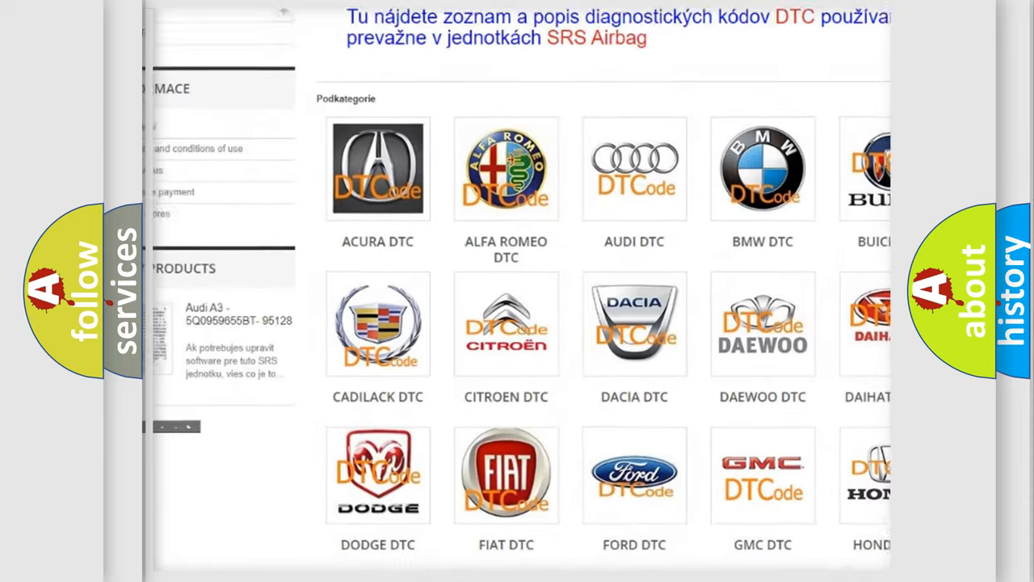
scroll(down, 3)
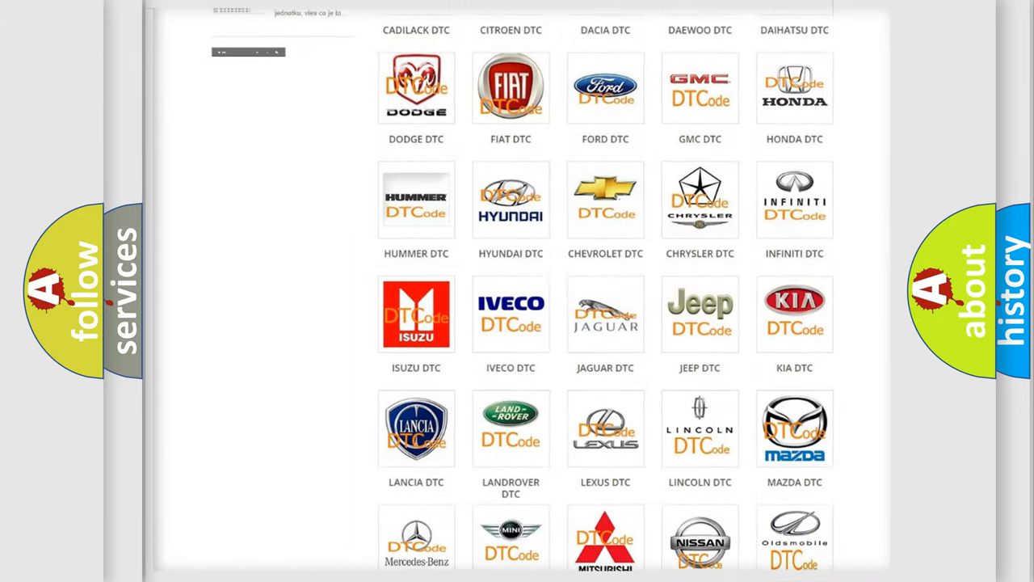
scroll(down, 3)
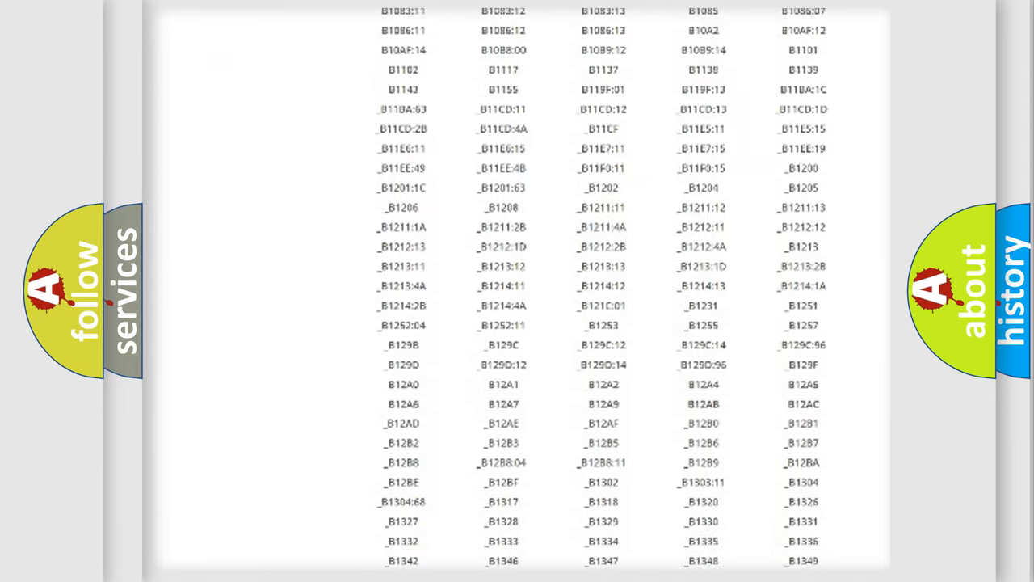
scroll(down, 3)
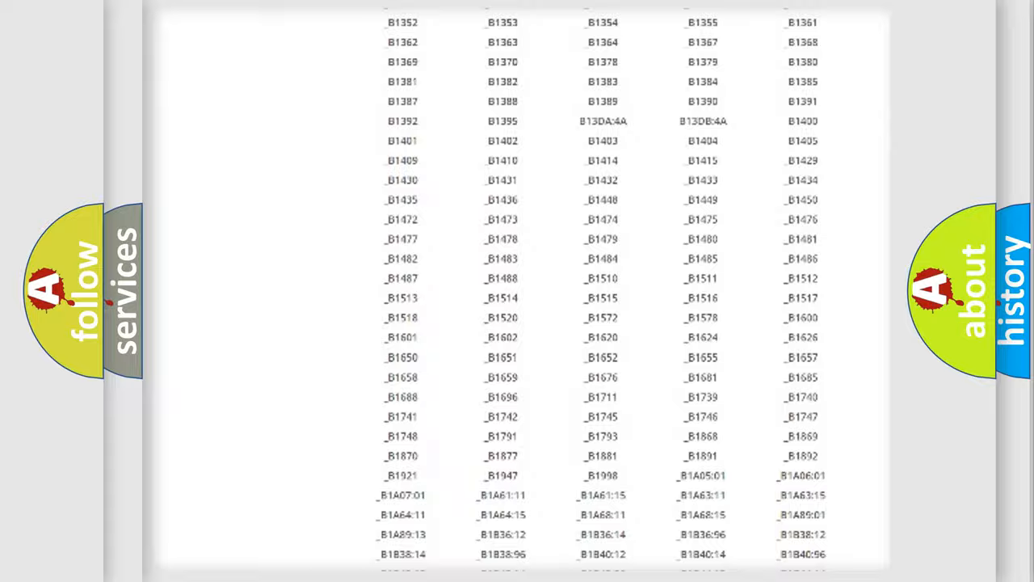